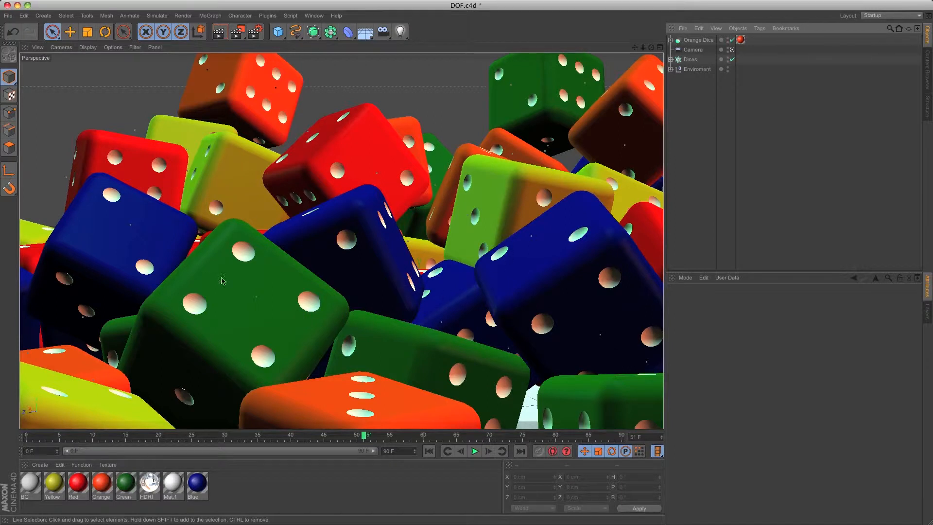
pyautogui.moveTo(317, 149)
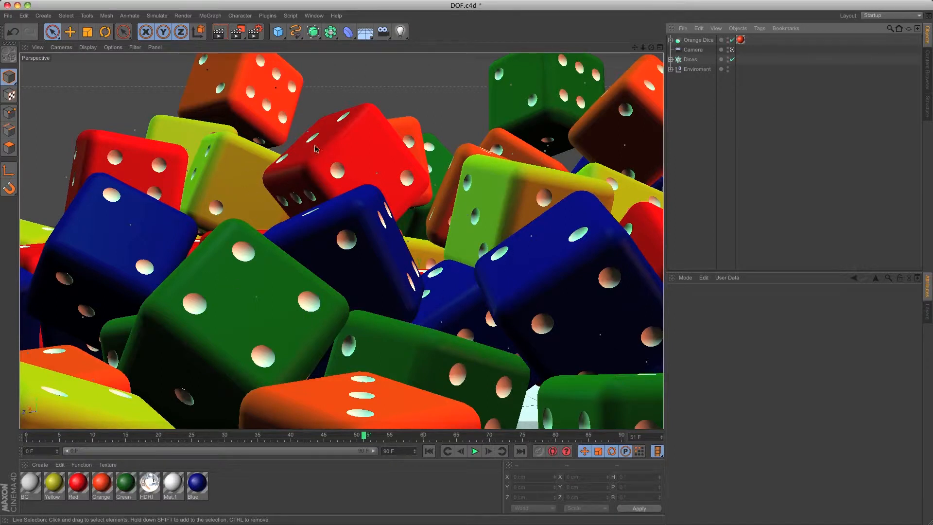
pyautogui.moveTo(242, 70)
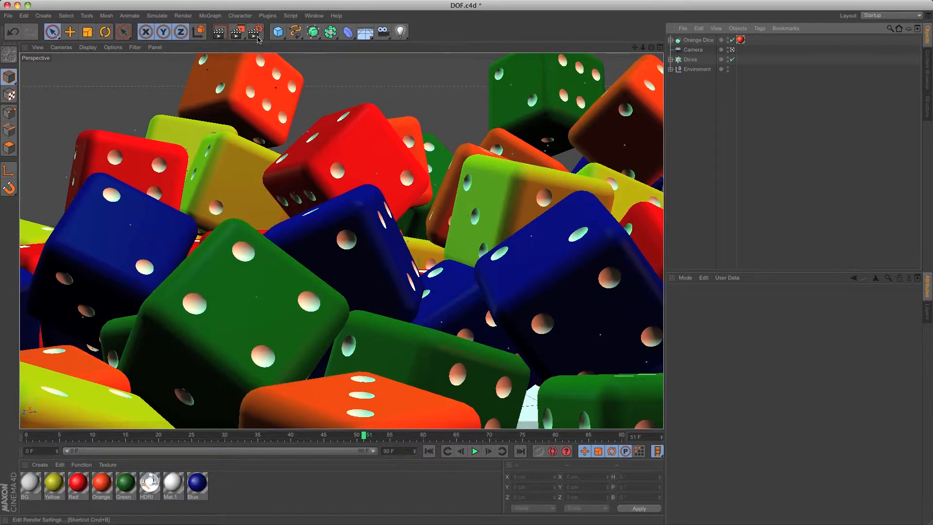
# Render a 1920x1080 preview of the dice scene to the Picture Viewer with the standard settings.
pyautogui.click(256, 31)
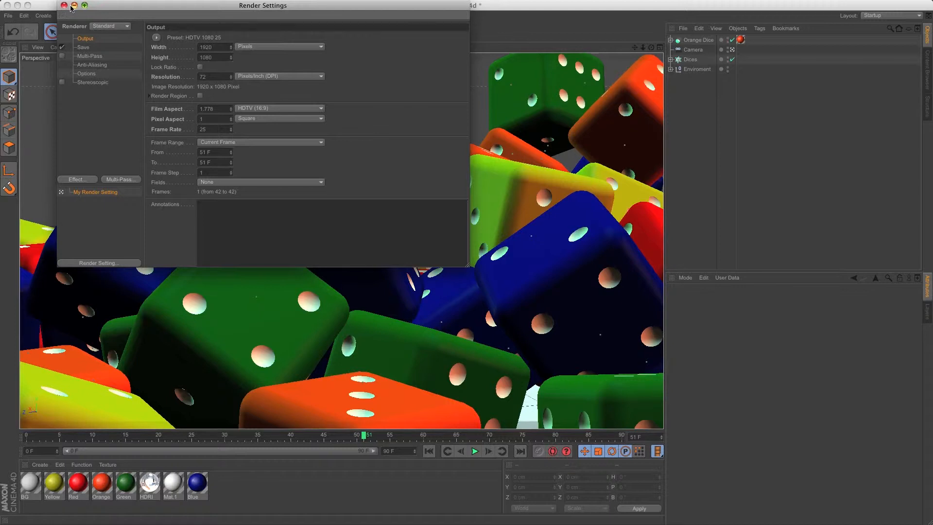
pyautogui.click(63, 5)
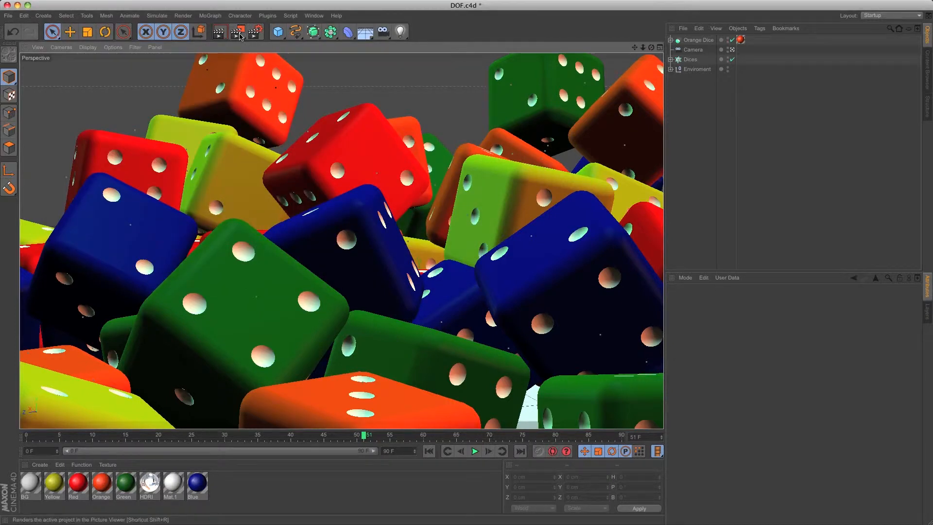
pyautogui.click(239, 35)
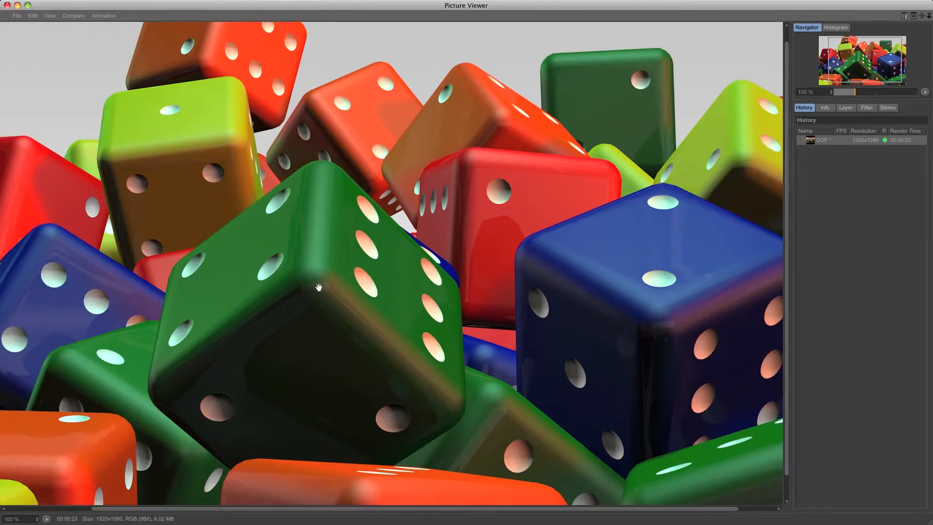
pyautogui.moveTo(413, 79)
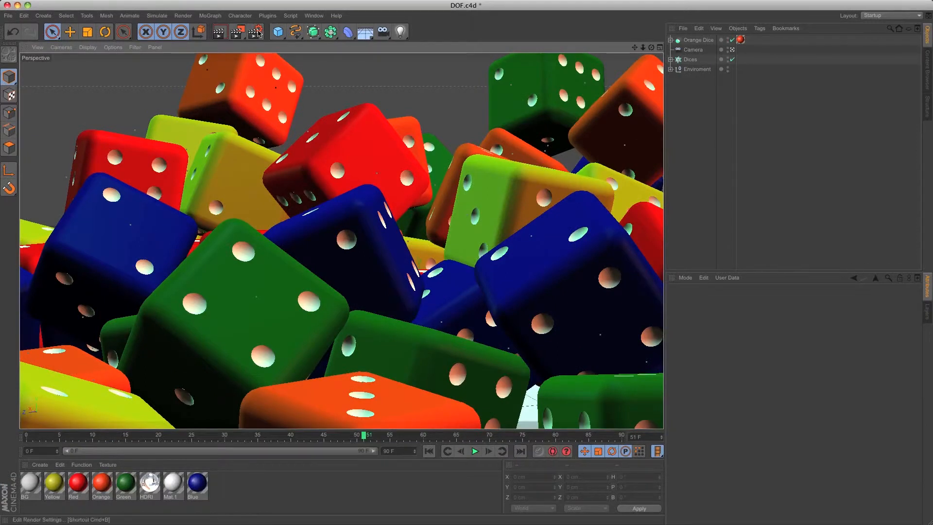
# Change the renderer from Standard to Physical in Render Settings.
pyautogui.click(255, 31)
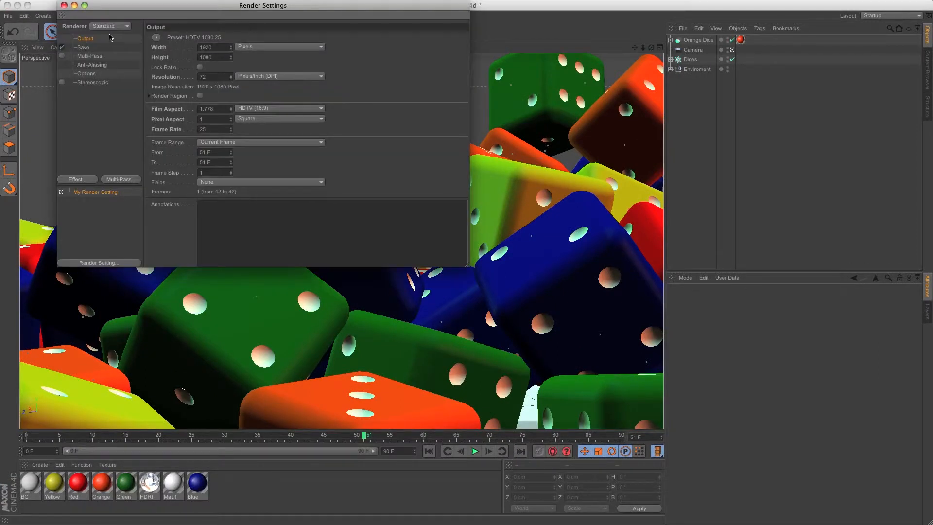
pyautogui.click(110, 25)
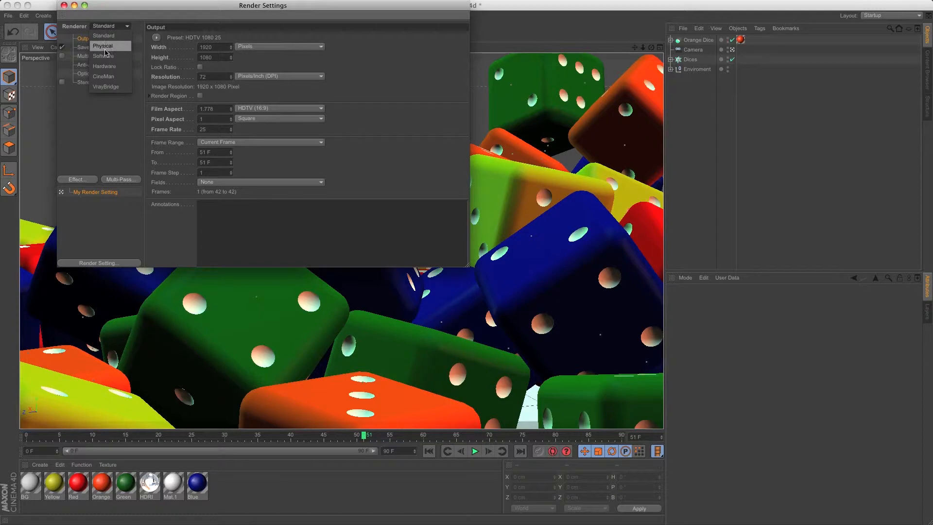
pyautogui.click(102, 46)
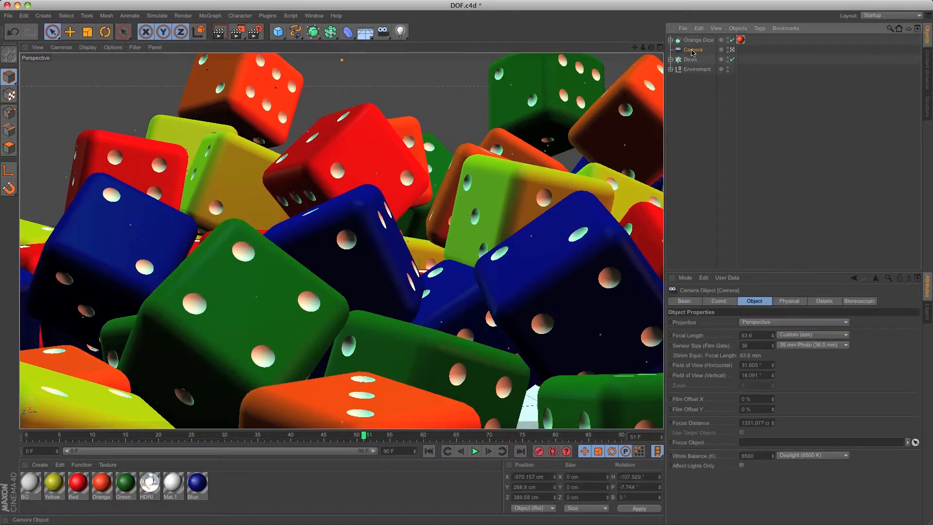
# Give the camera an f/1.0 F-Stop and enable Movie Camera in its Physical settings.
pyautogui.click(789, 301)
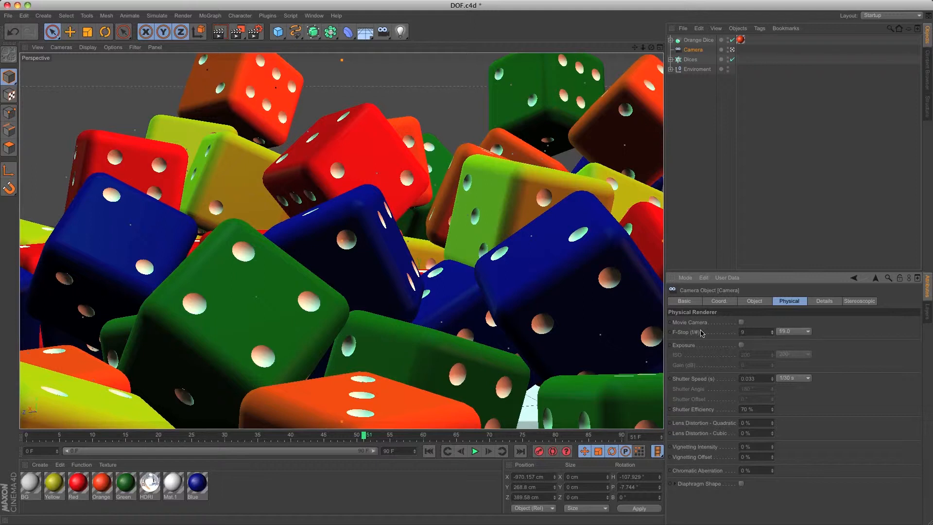
pyautogui.click(754, 332)
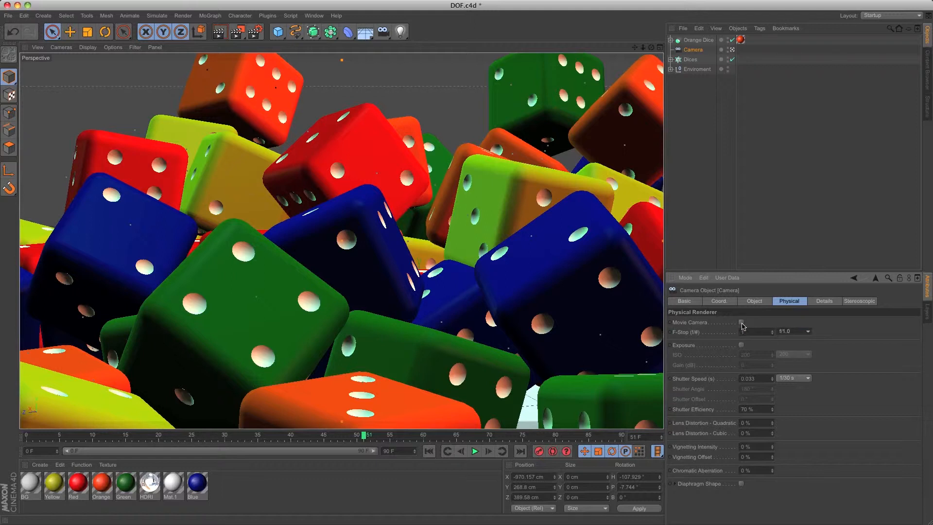
pyautogui.click(741, 322)
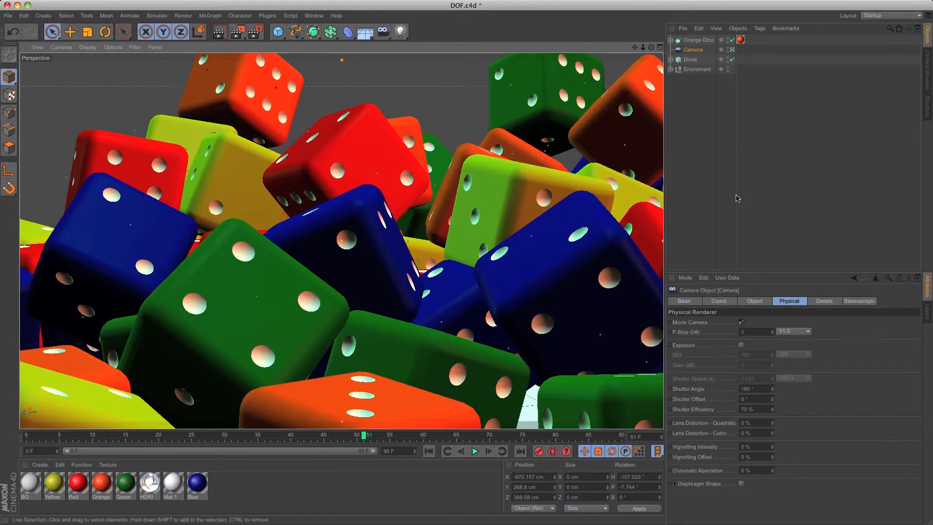
# Set the camera's focus distance to about 709 cm and render a depth-of-field preview.
pyautogui.click(753, 300)
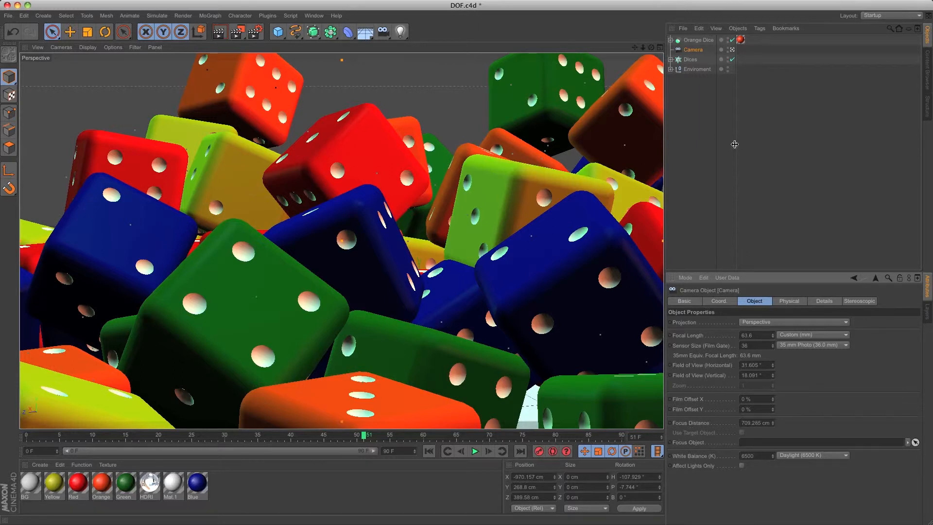
pyautogui.click(697, 40)
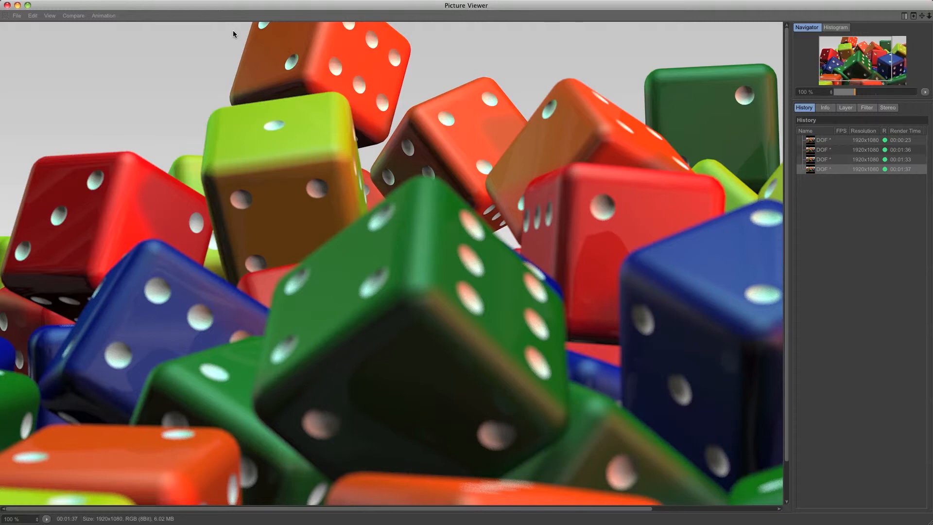
pyautogui.moveTo(163, 165)
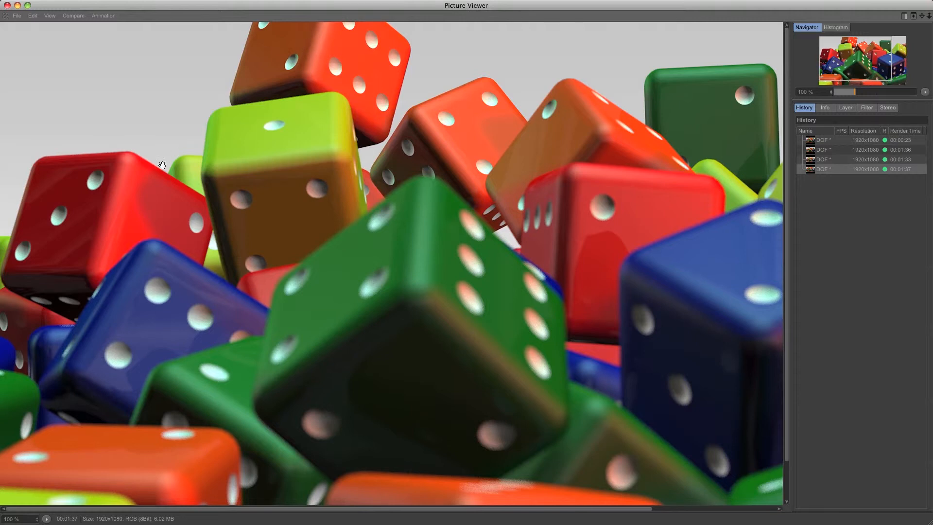
pyautogui.moveTo(221, 426)
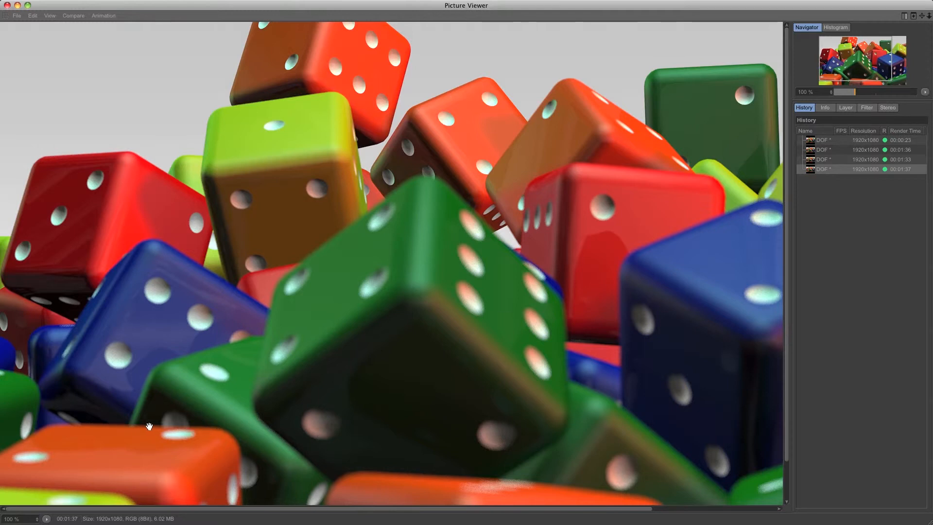
pyautogui.moveTo(271, 429)
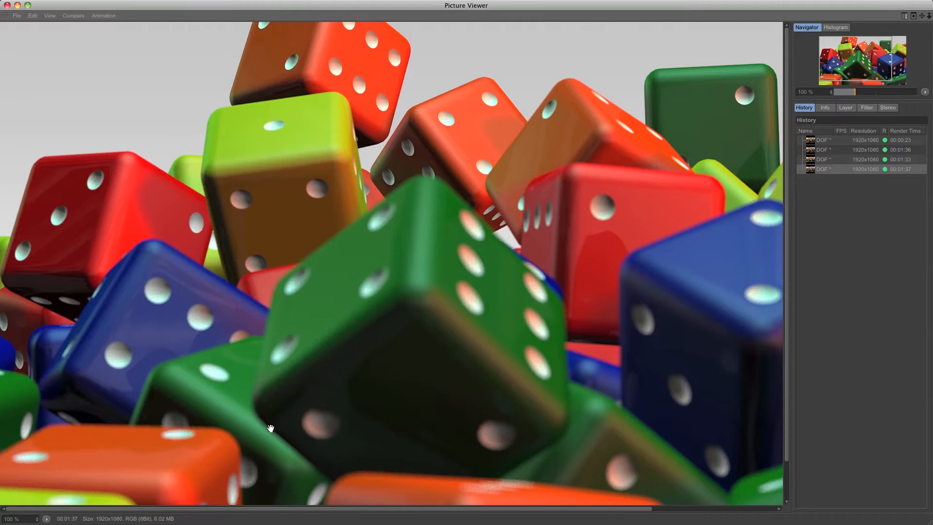
pyautogui.moveTo(51, 88)
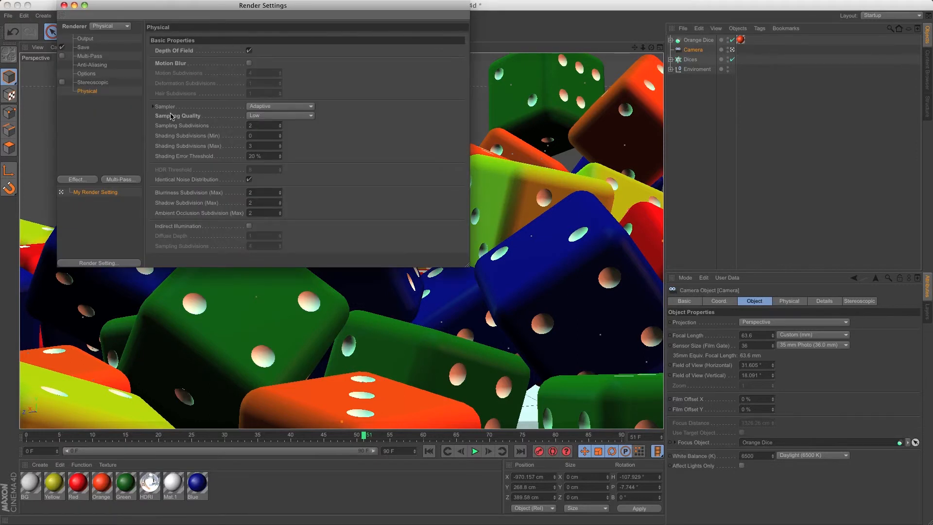
# Raise the Physical renderer's Sampling Quality from Low to High.
pyautogui.click(280, 115)
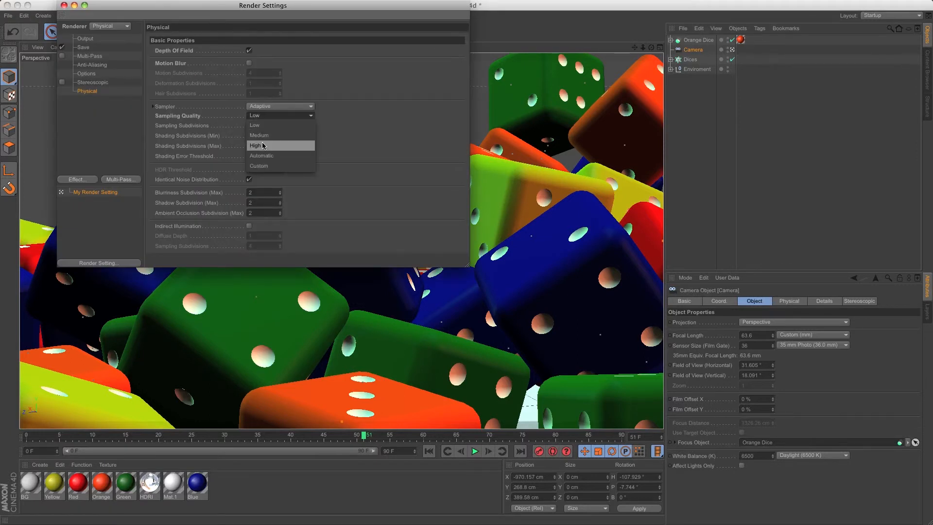
pyautogui.click(255, 146)
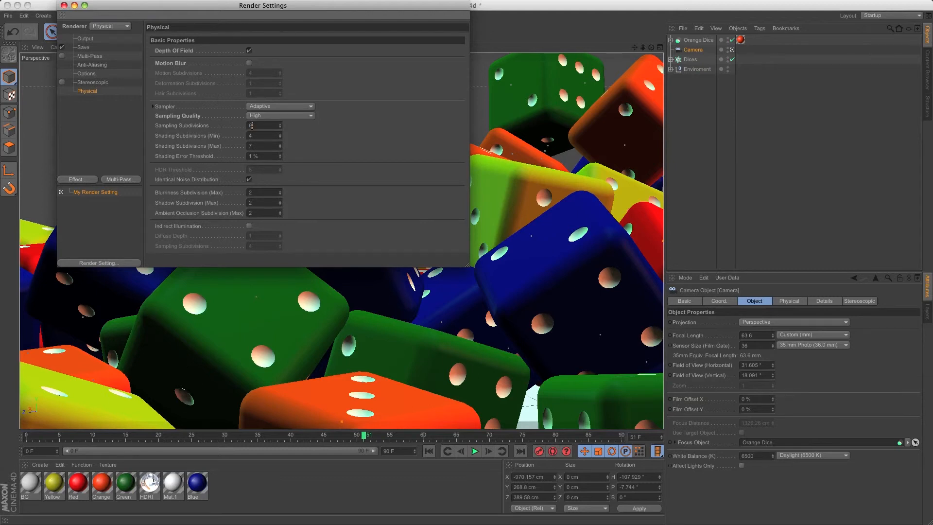